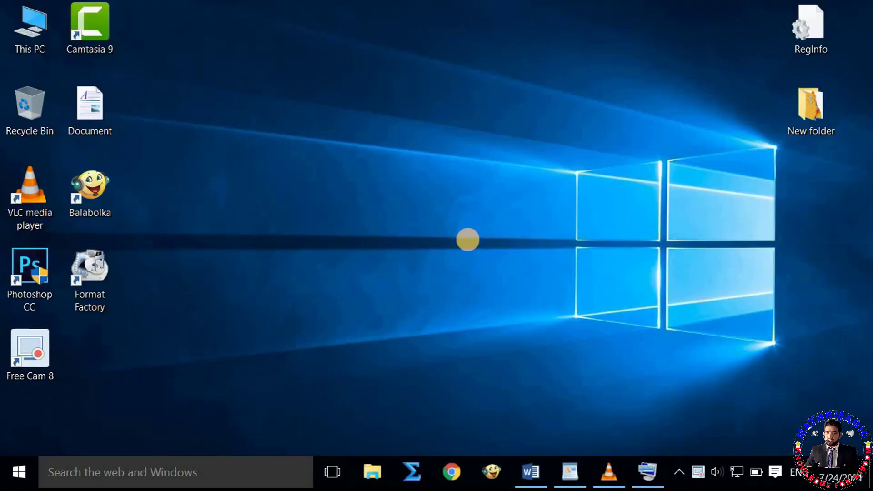
mouse_move(528, 356)
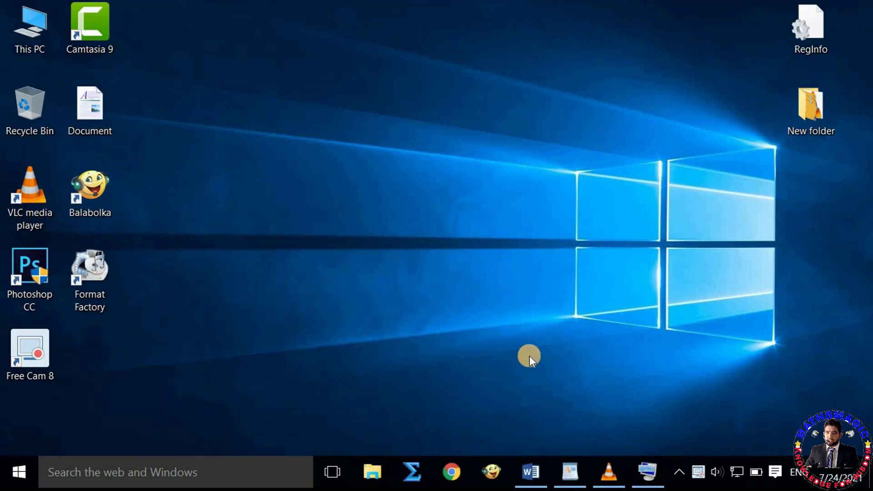
Bring the superscript/subscript tutorial document onto the screen from the taskbar.
click(529, 473)
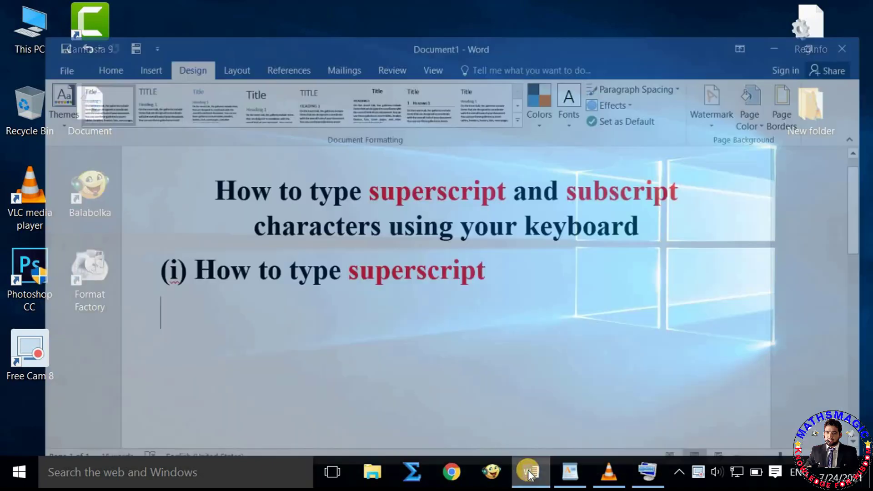
click(530, 473)
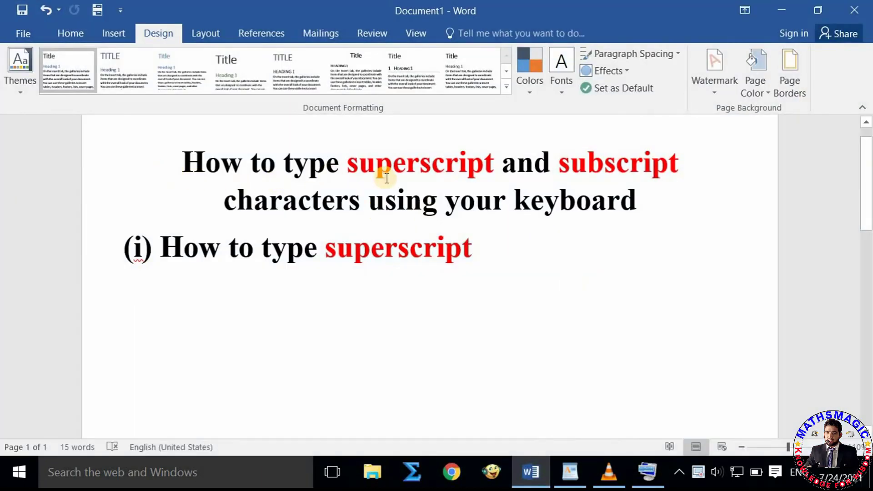
mouse_move(470, 200)
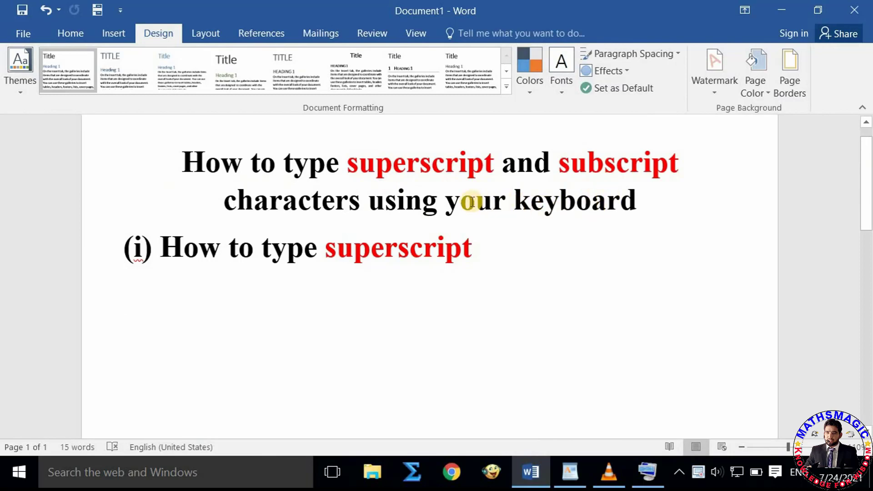
mouse_move(607, 165)
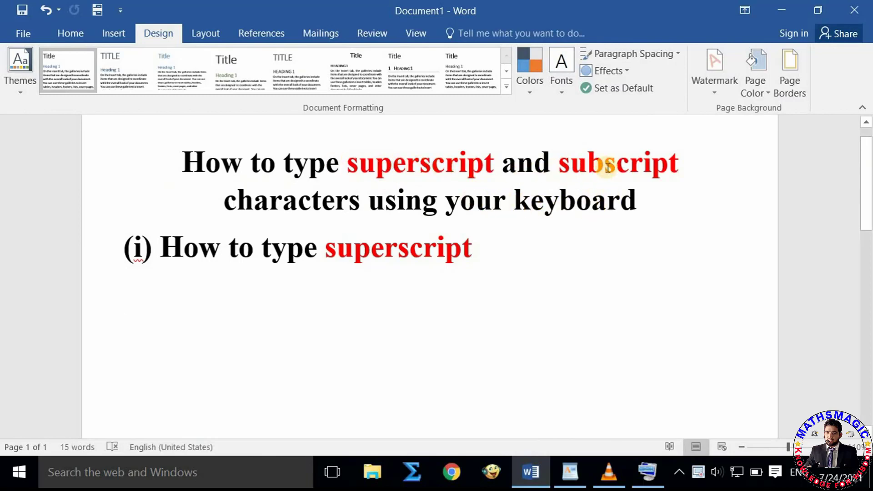
mouse_move(582, 210)
text(Ctrl + Shift + Equal)
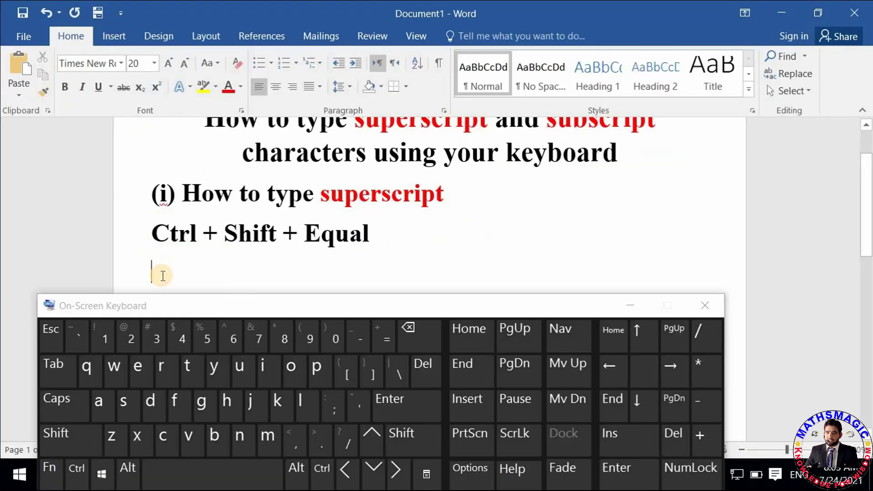
Write X and switch superscript on with Ctrl + Shift + Equal for the exponent 5.
text(X)
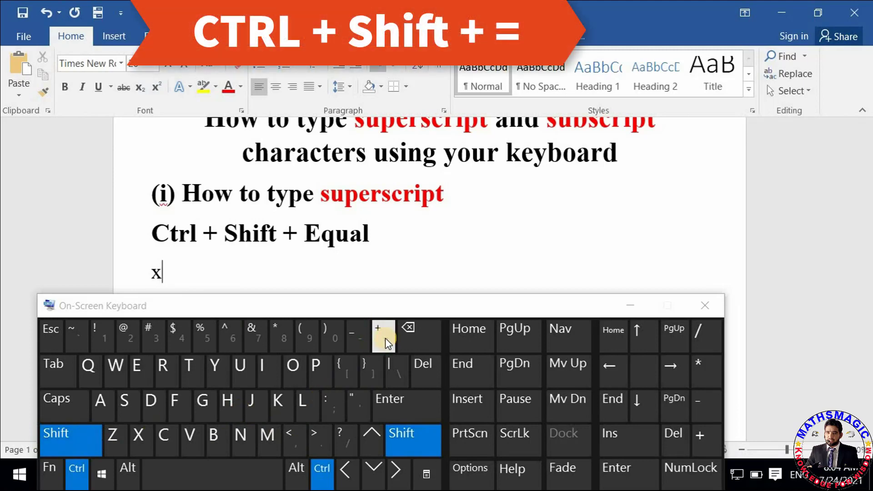
mouse_move(351, 298)
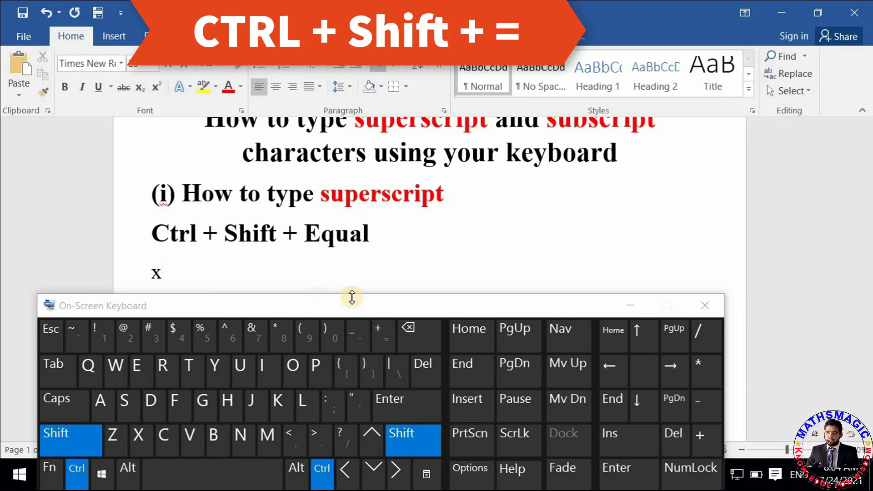
click(383, 337)
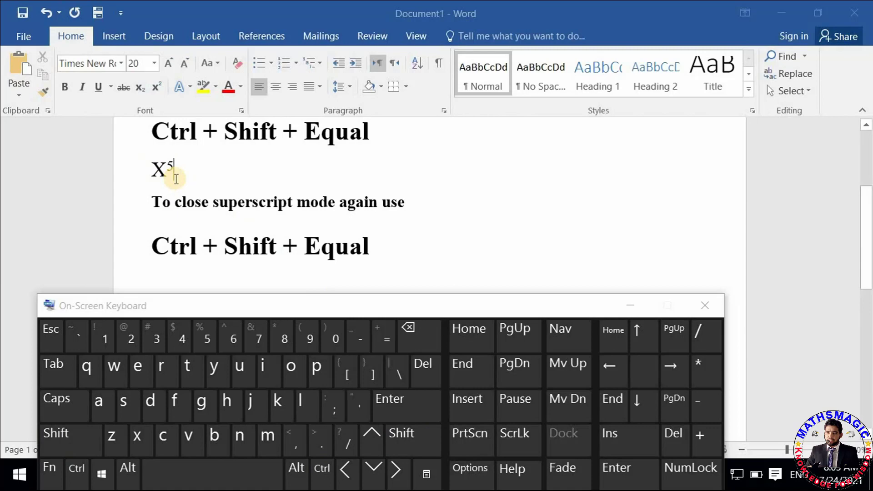
Write Y and switch superscript on with Ctrl + Shift + Equal for the exponent 3.
text(y)
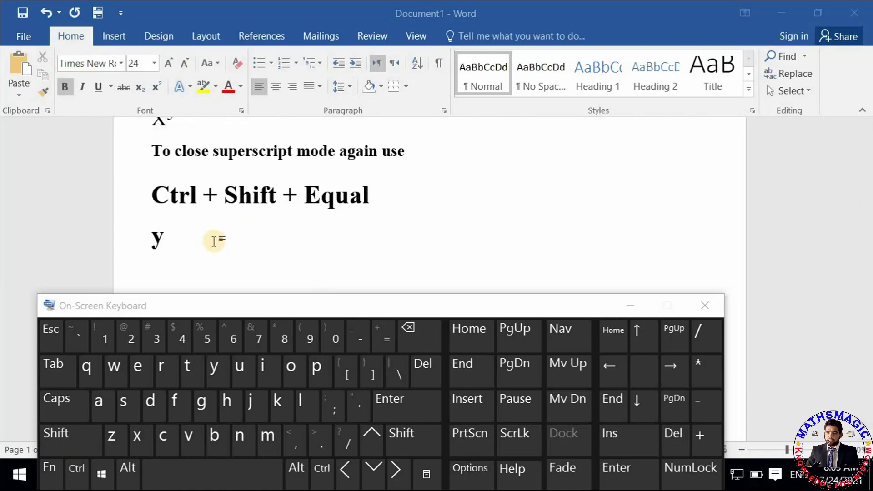
mouse_move(174, 249)
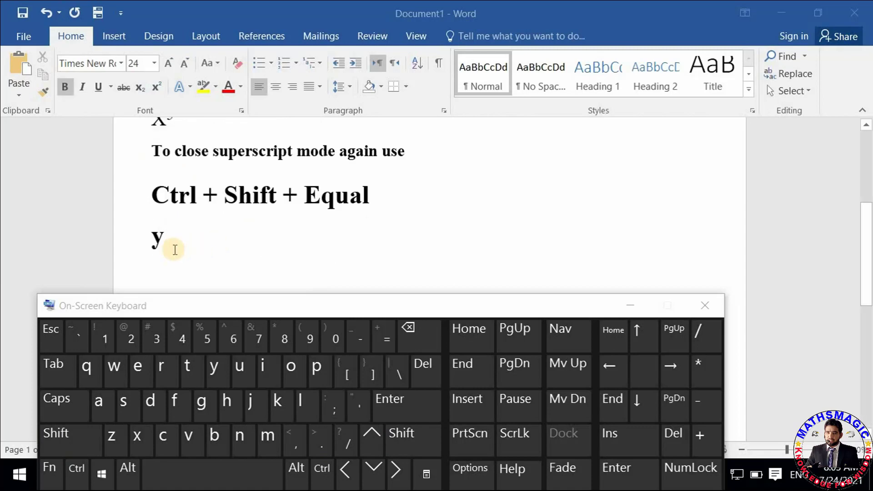
mouse_move(286, 240)
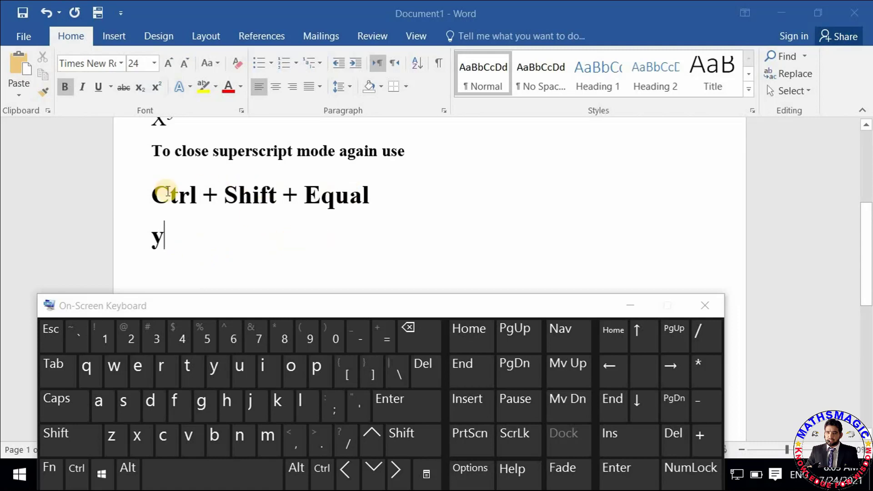
key(ctrl+shift+equal)
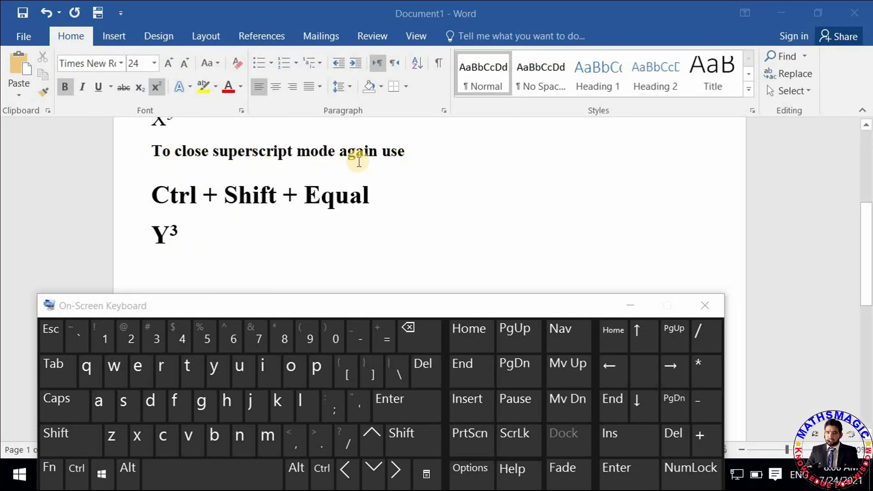
mouse_move(188, 233)
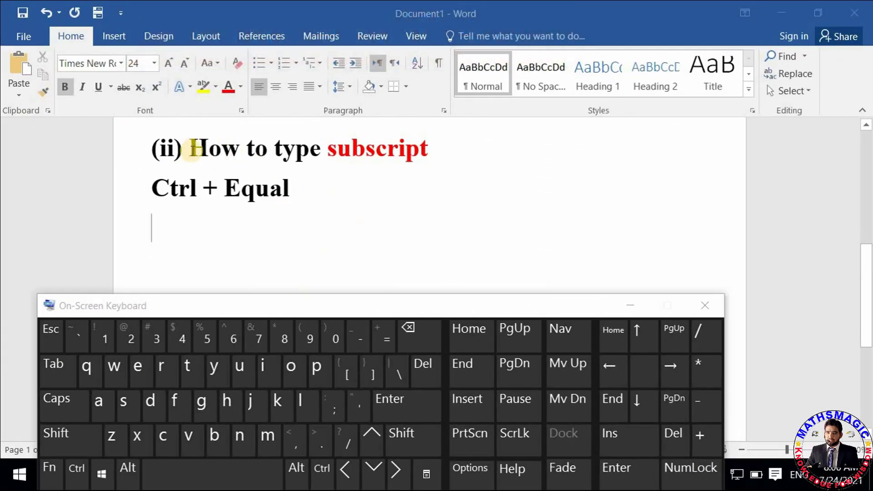
Write H with the 2 as a subscript on the empty line under Ctrl + Equal.
click(704, 305)
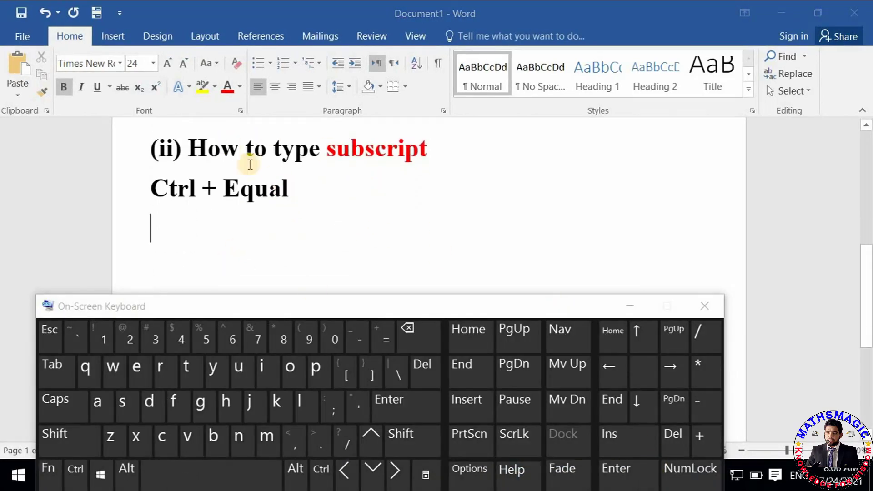
mouse_move(390, 155)
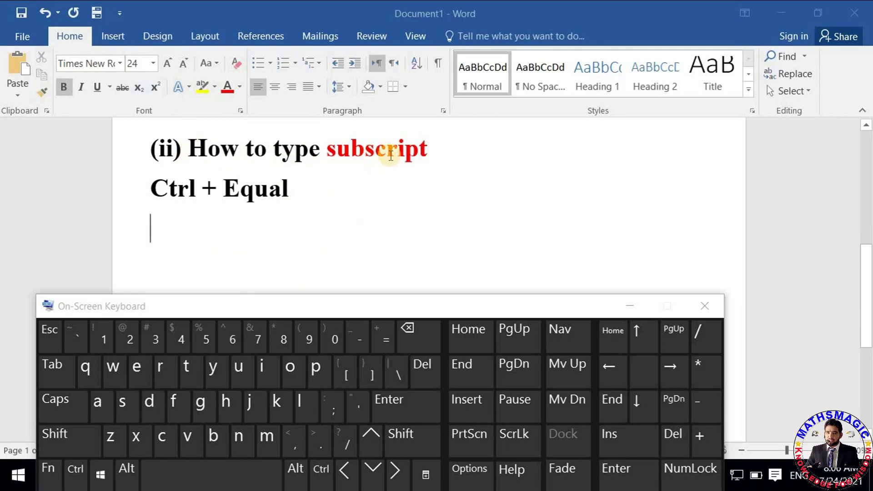
mouse_move(171, 230)
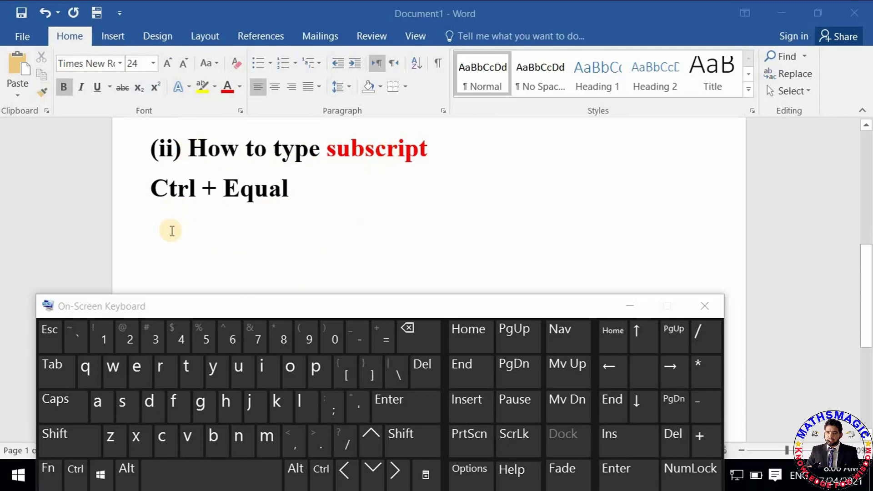
click(162, 230)
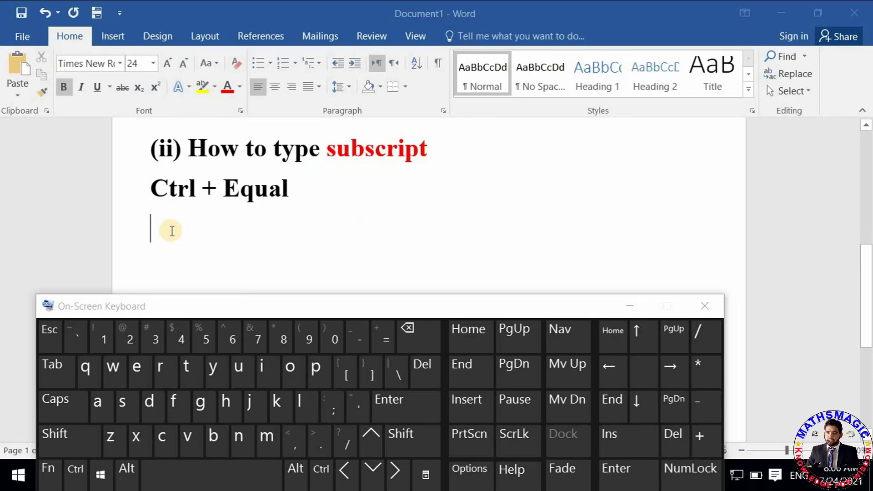
text(H)
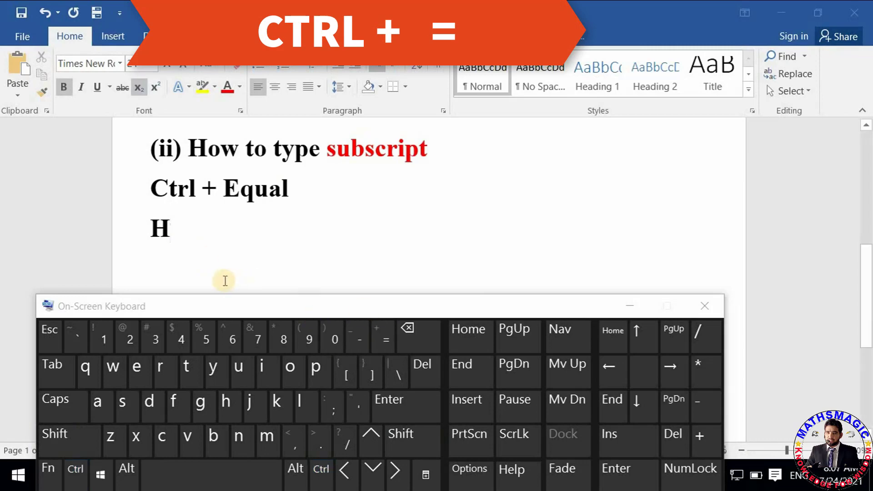
text(2)
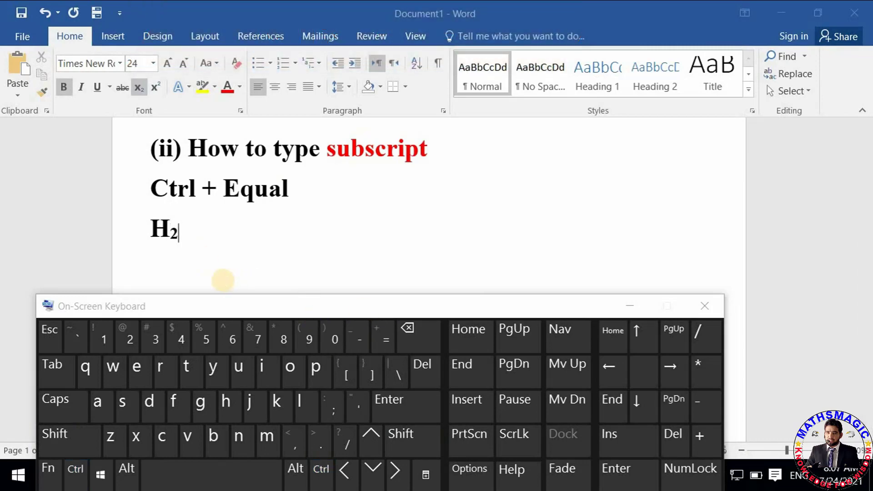
mouse_move(231, 240)
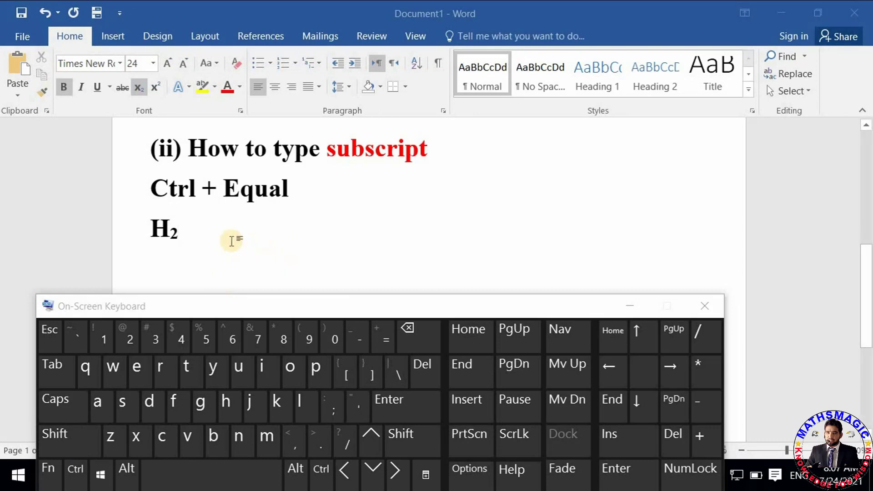
mouse_move(236, 245)
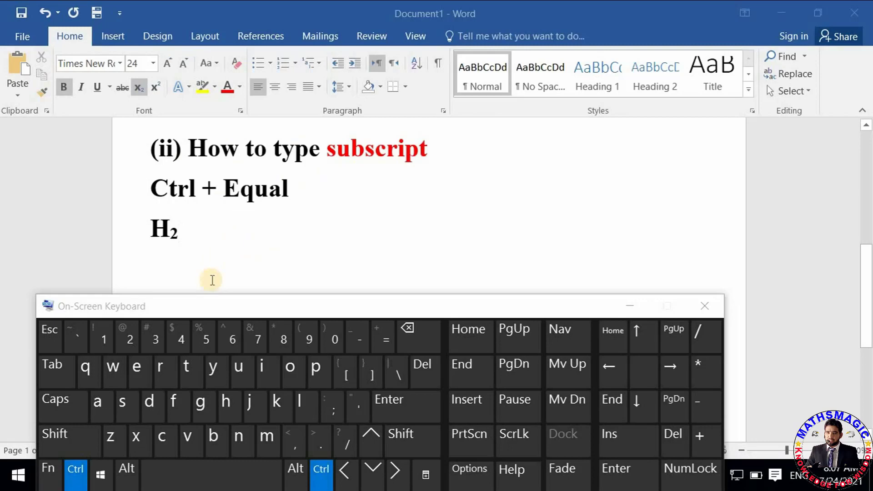
mouse_move(207, 298)
text(O)
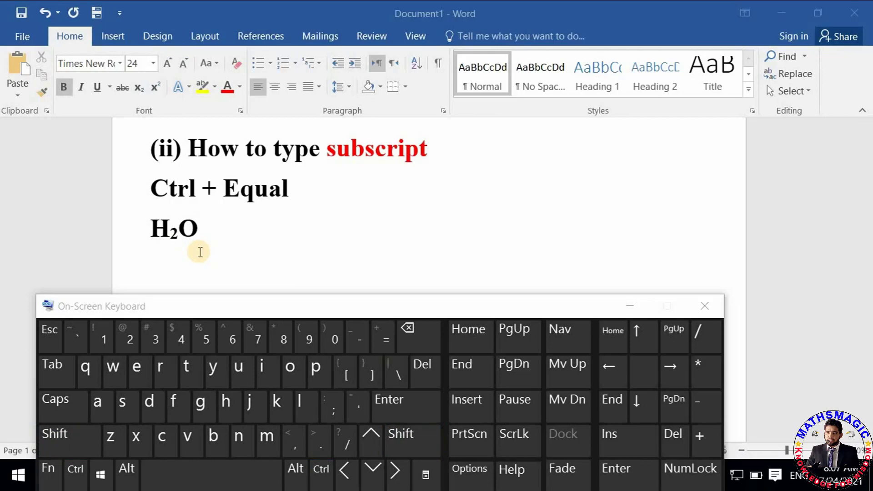
Write C with subscript 12 on a new line below H₂O and close the on-screen keyboard.
click(199, 228)
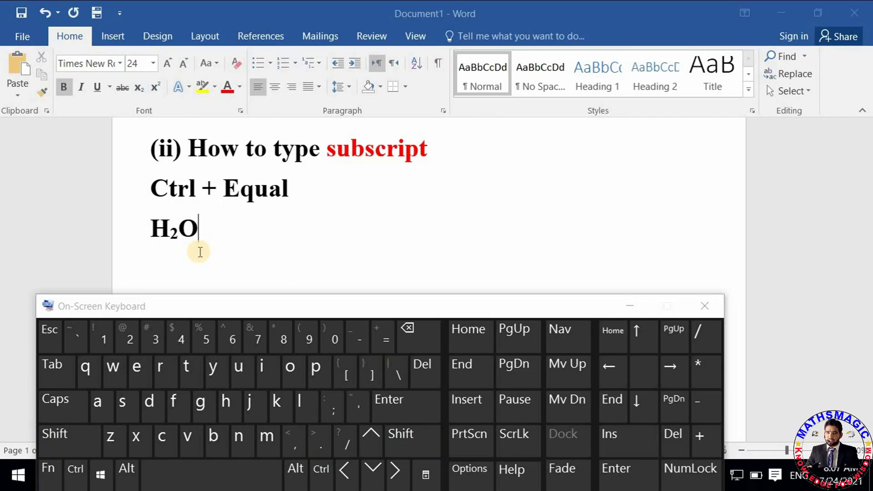
key(enter)
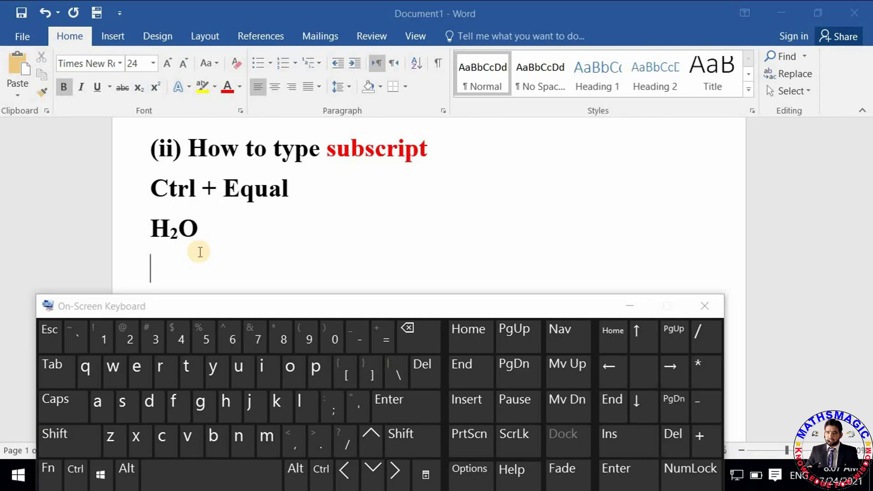
text(C)
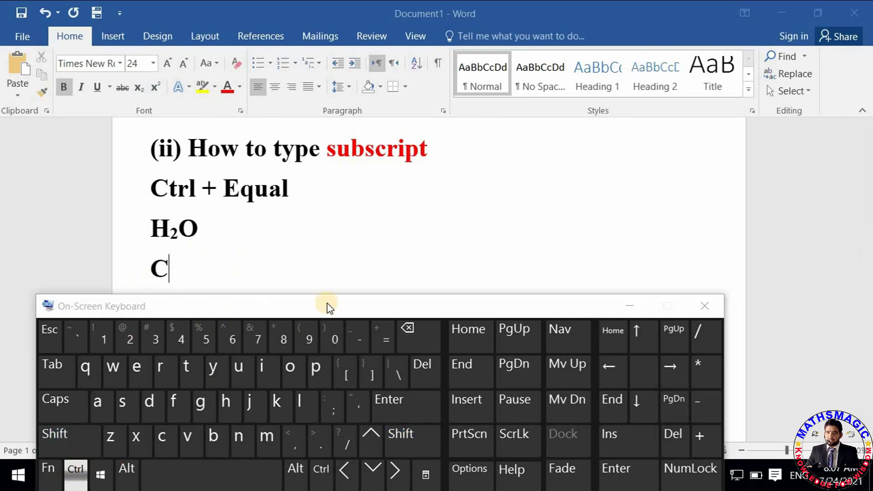
click(382, 336)
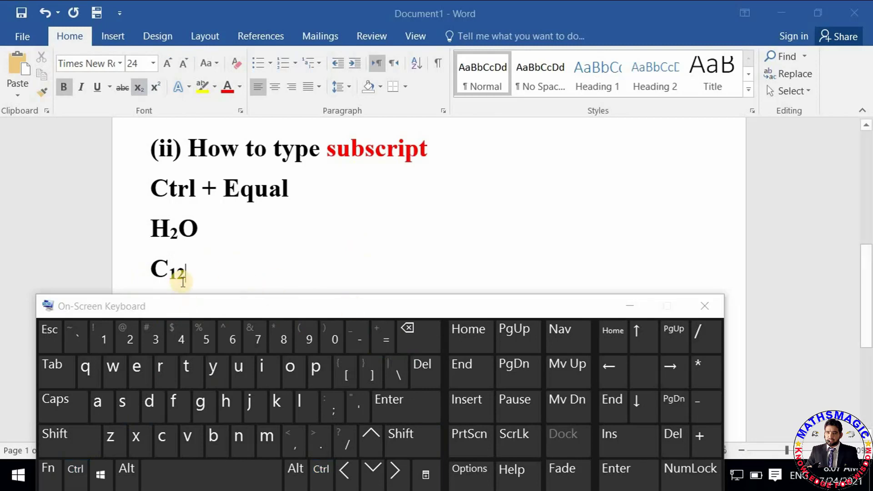
scroll(up, 3)
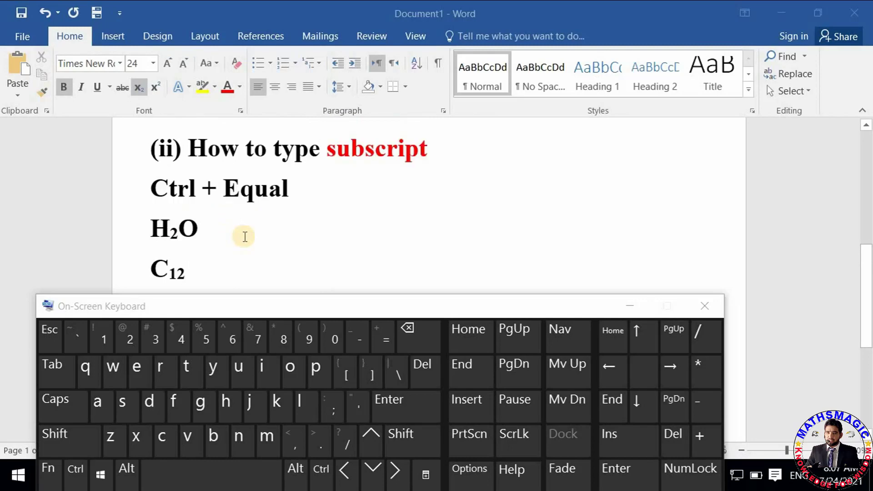
click(705, 306)
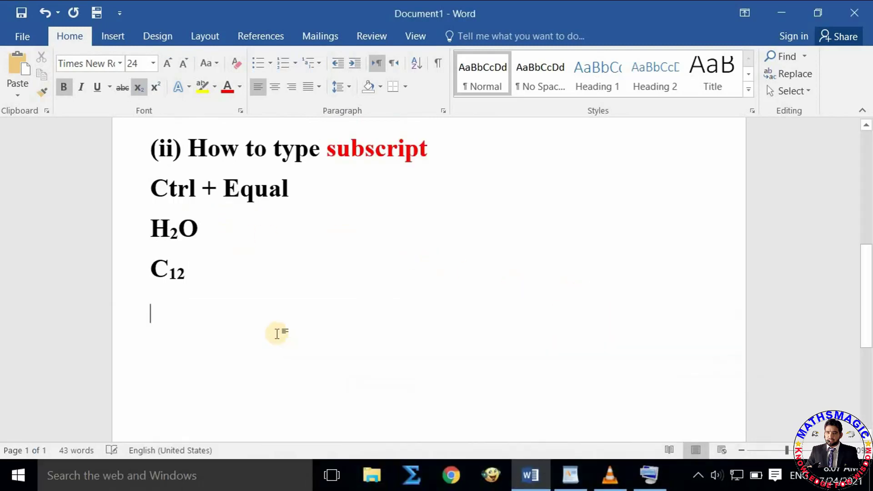